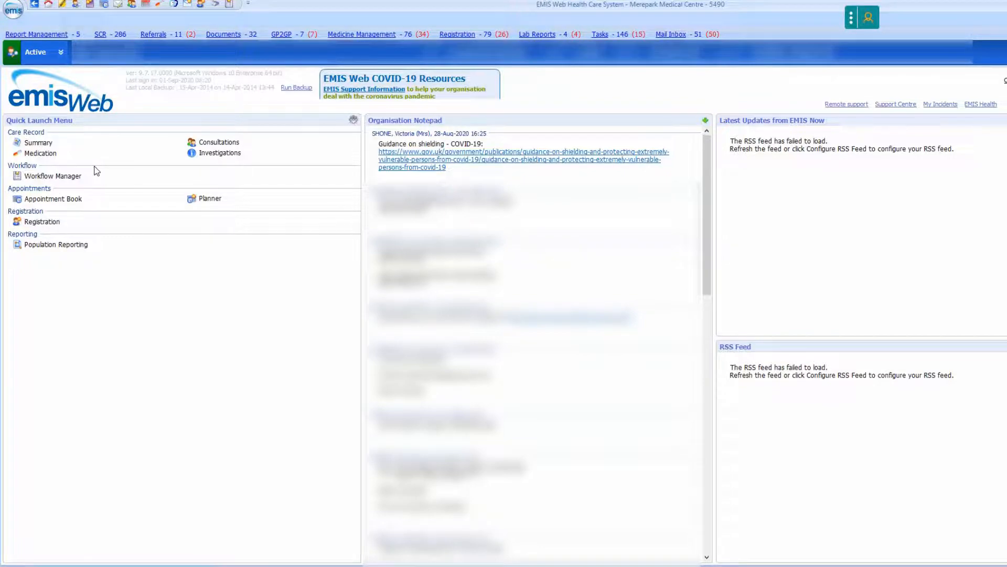
Open the patient's Registration record from the EMIS modules menu.
{"action": "left_click", "coordinate": [17, 14]}
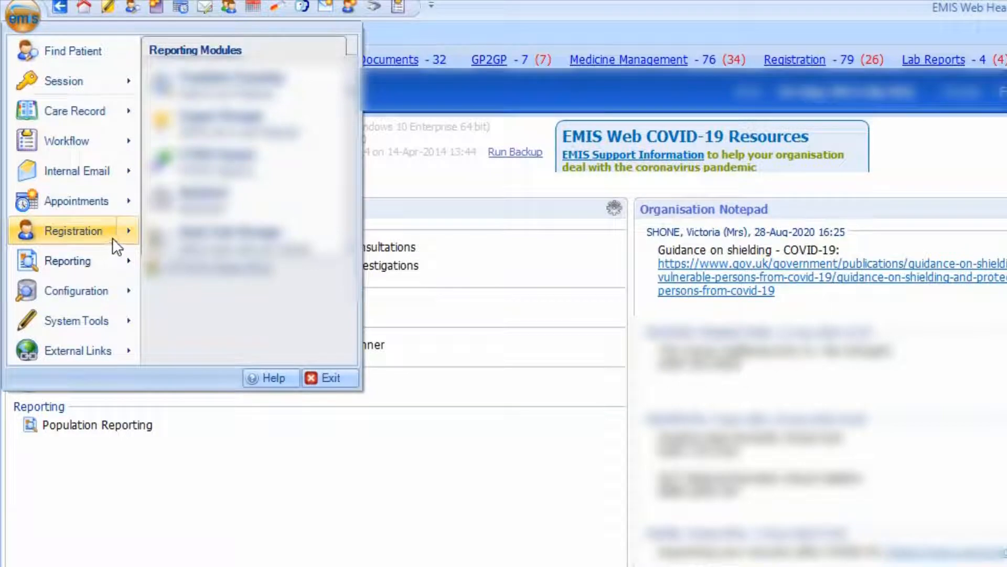
{"action": "mouse_move", "coordinate": [73, 231]}
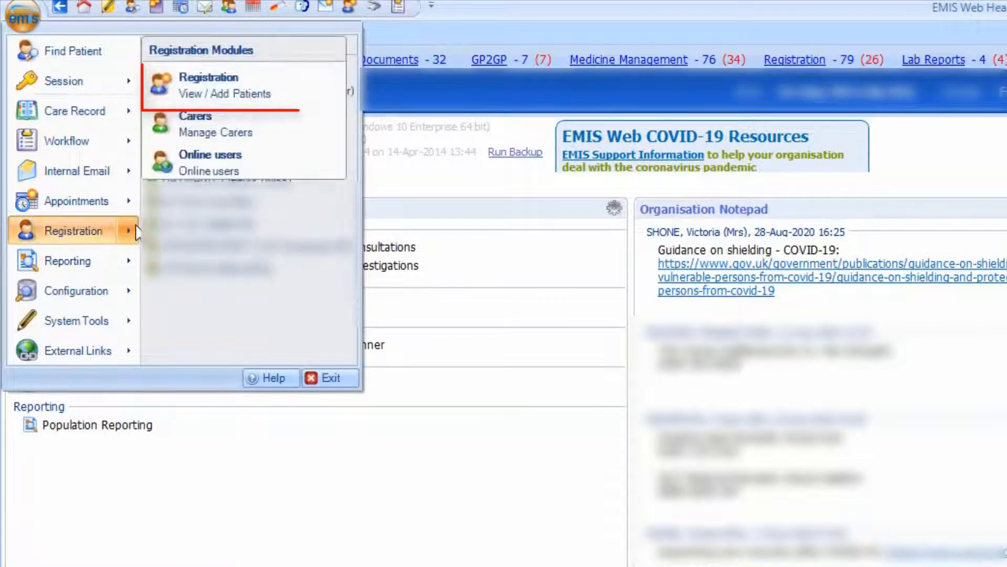
{"action": "left_click", "coordinate": [208, 84]}
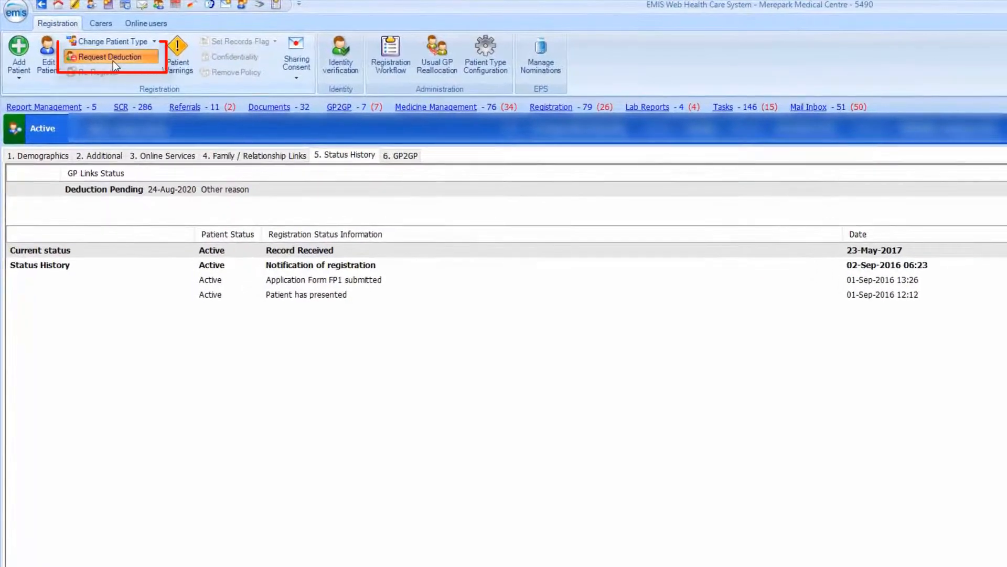
Fill a deduction request with reason Embarkation and the note 'new zealand'.
{"action": "left_click", "coordinate": [111, 56]}
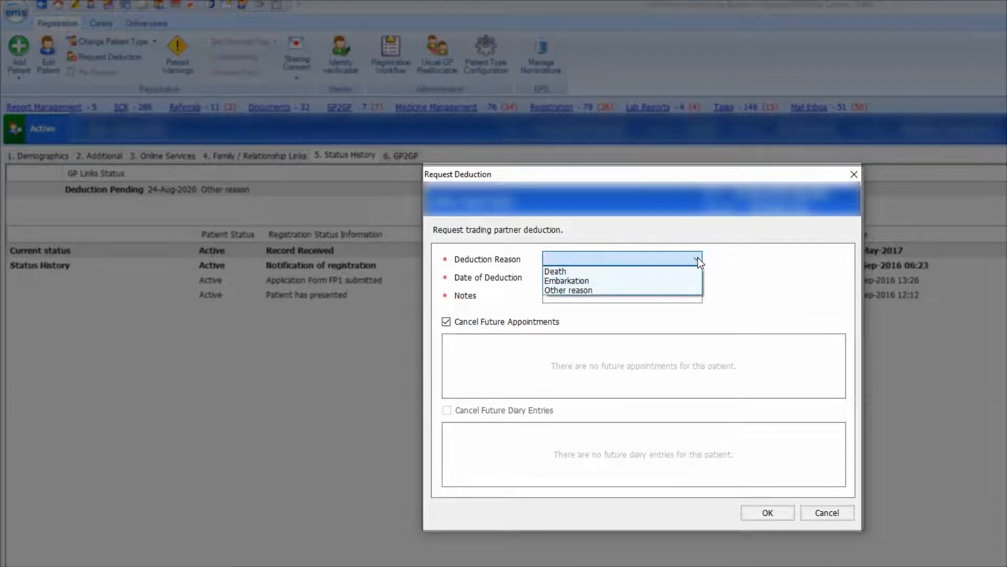
{"action": "mouse_move", "coordinate": [555, 270]}
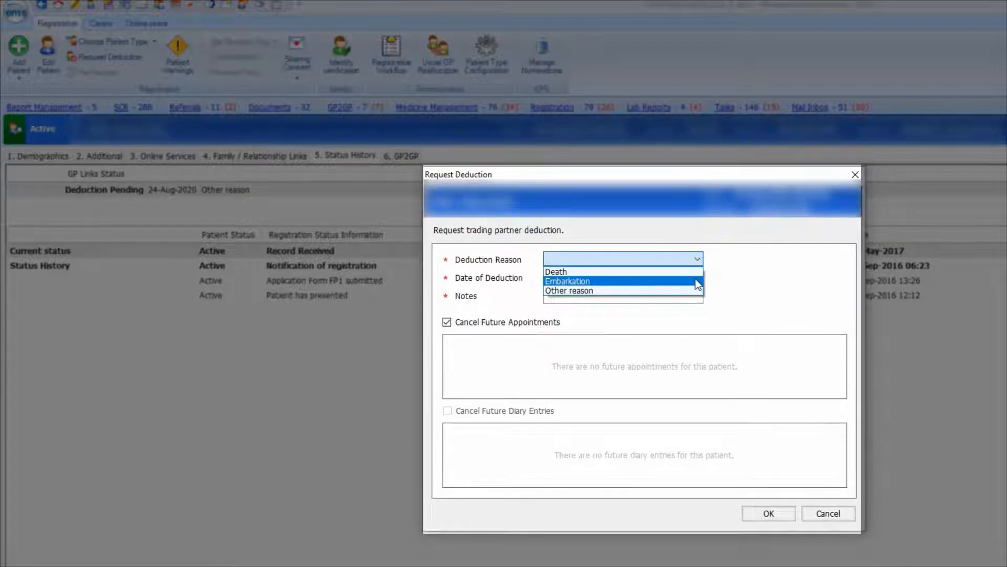
{"action": "left_click", "coordinate": [588, 281]}
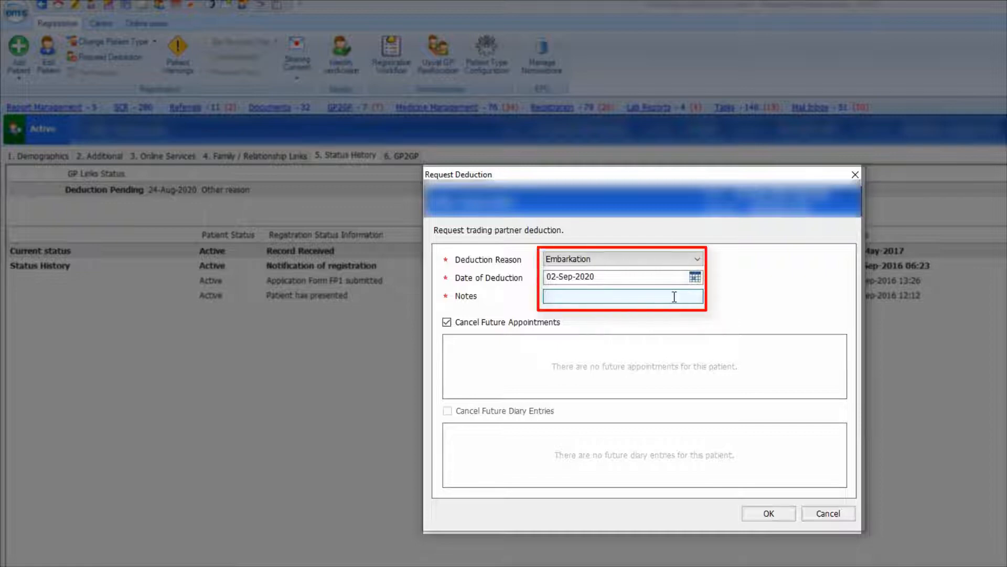
{"action": "type", "text": "new"}
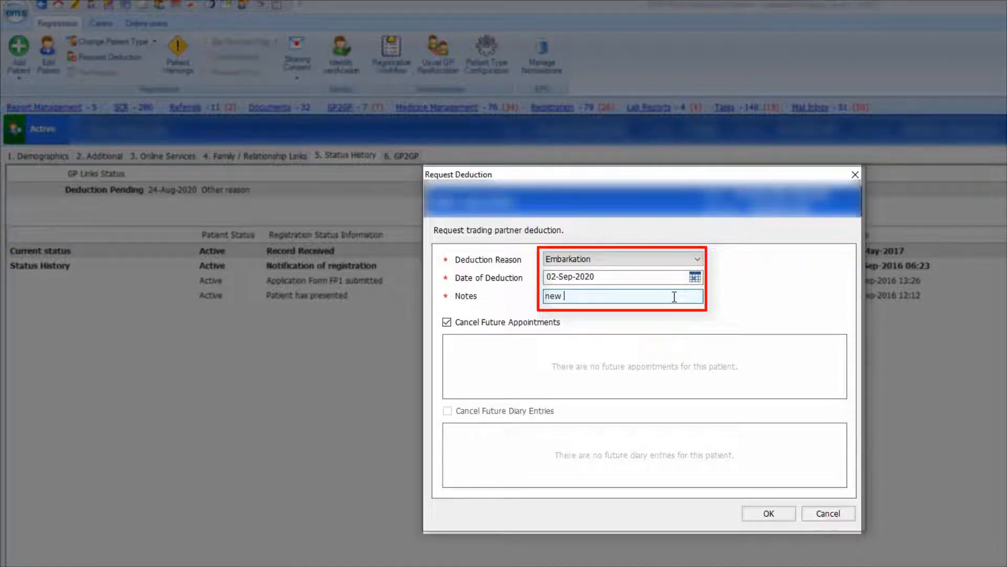
{"action": "type", "text": "zealand"}
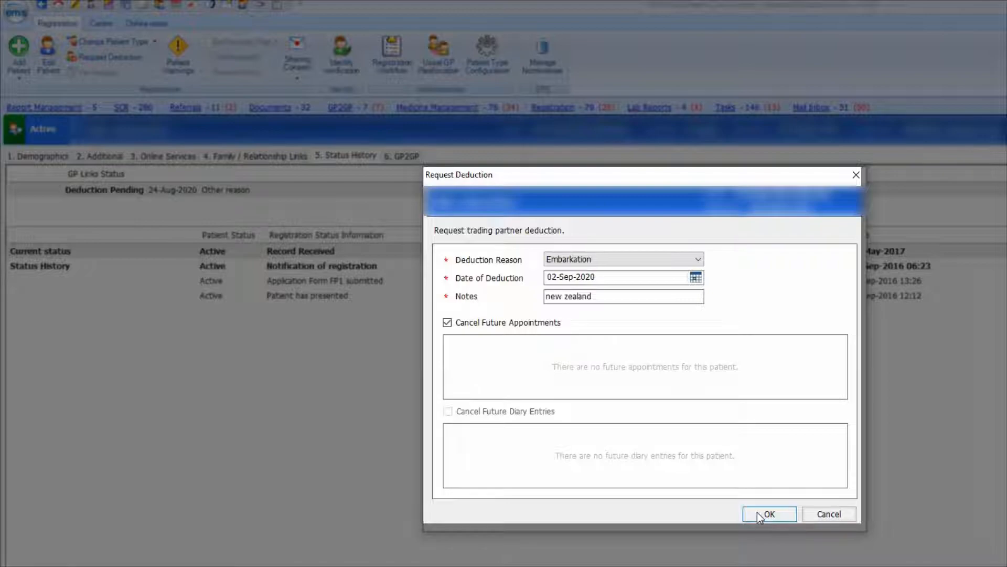
Submit the deduction, then generate a User Defined Summary including medication and code history.
{"action": "left_click", "coordinate": [769, 514]}
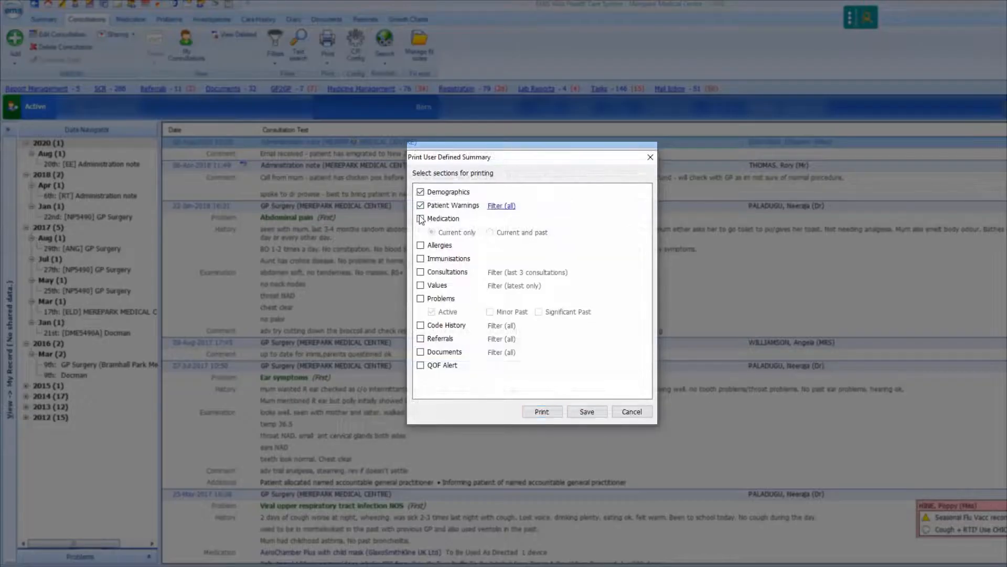
{"action": "left_click", "coordinate": [420, 218]}
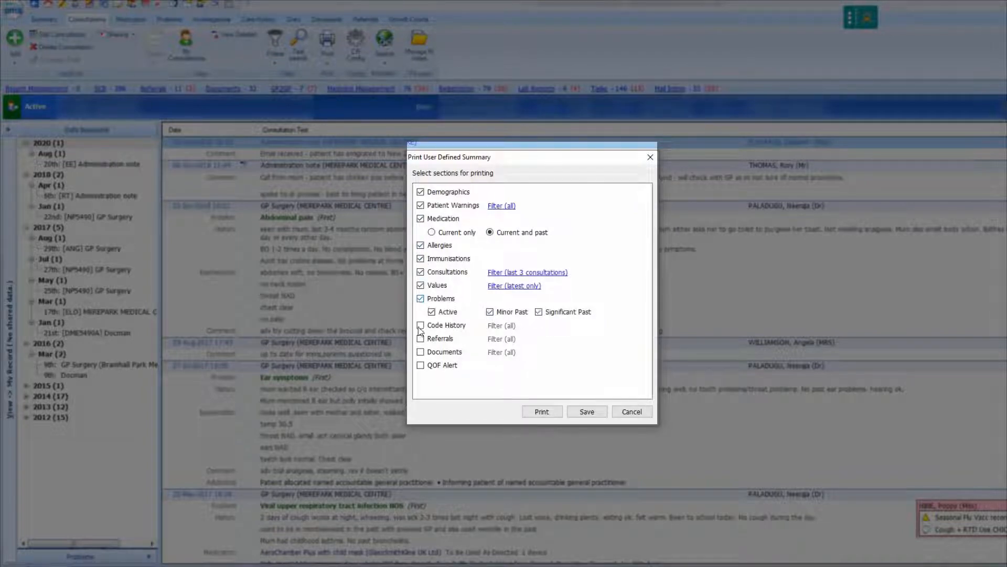
{"action": "left_click", "coordinate": [420, 325]}
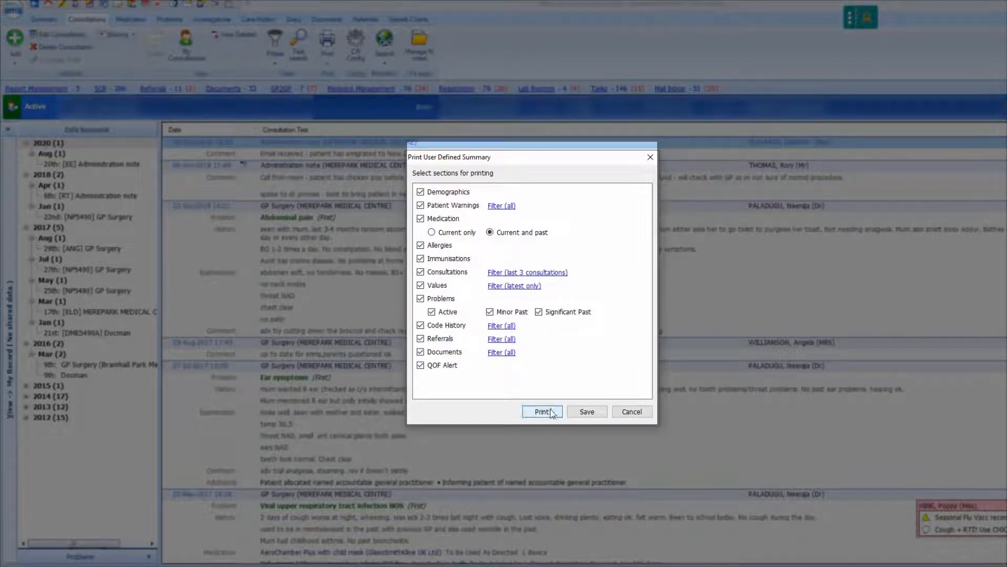
{"action": "left_click", "coordinate": [541, 411]}
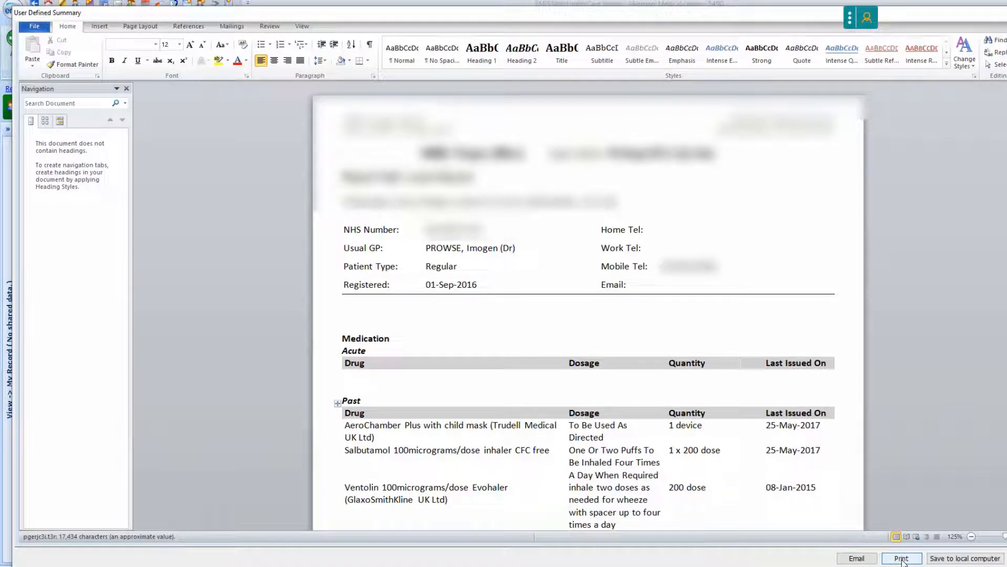
Send the summary to print, then print the patient's Clinical Letter from Docman Patient Documents.
{"action": "left_click", "coordinate": [902, 558]}
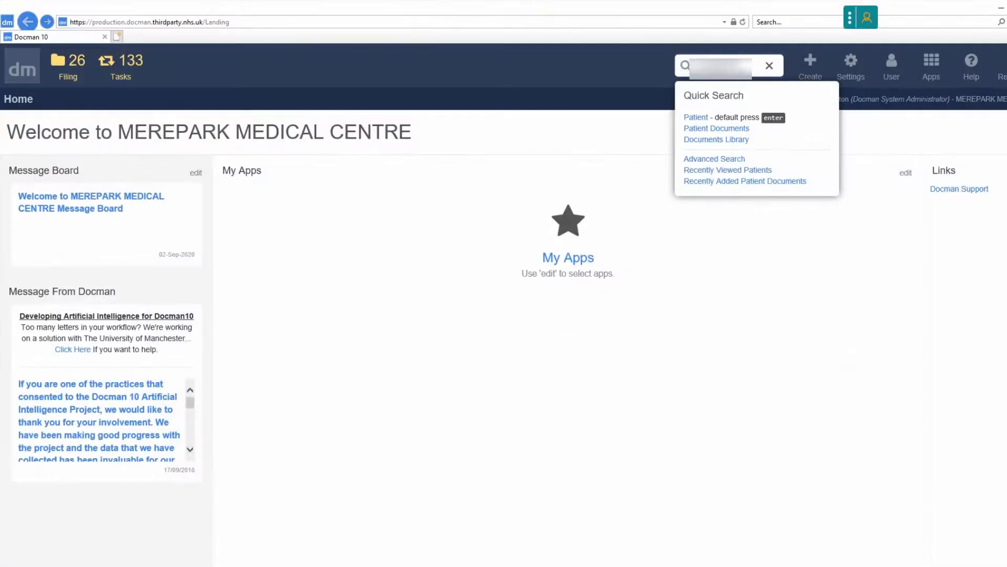
{"action": "left_click", "coordinate": [717, 128]}
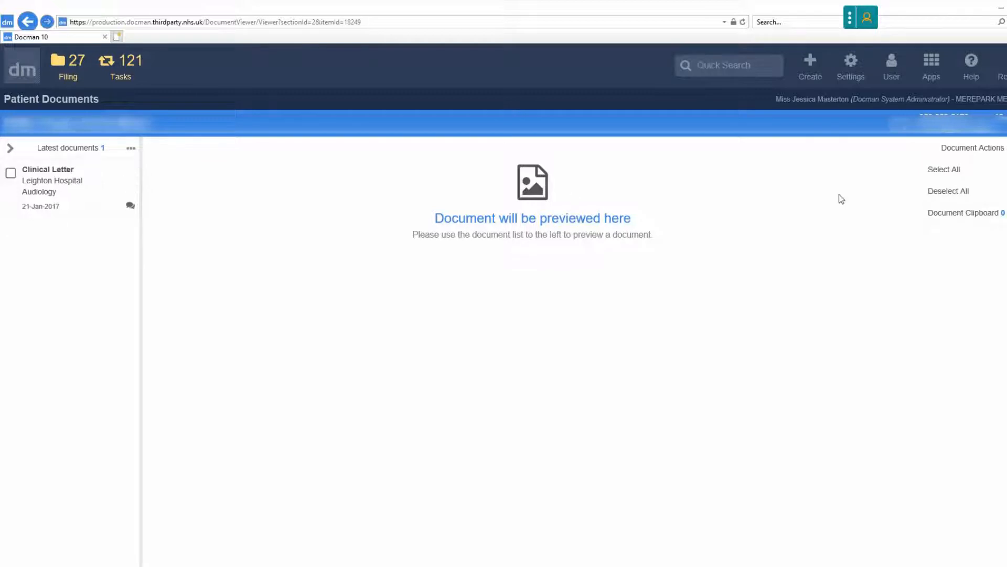
{"action": "left_click", "coordinate": [11, 172]}
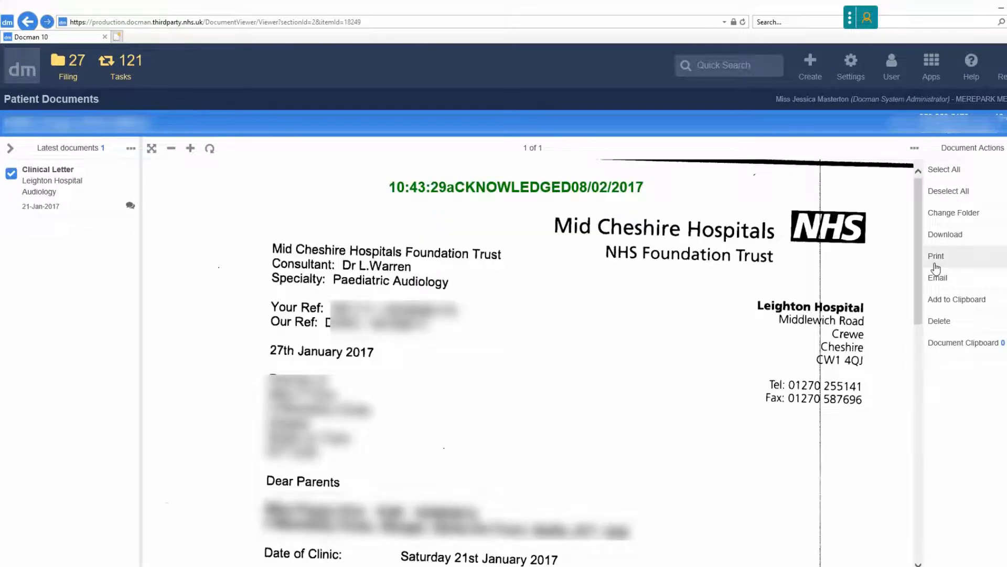
{"action": "left_click", "coordinate": [936, 256]}
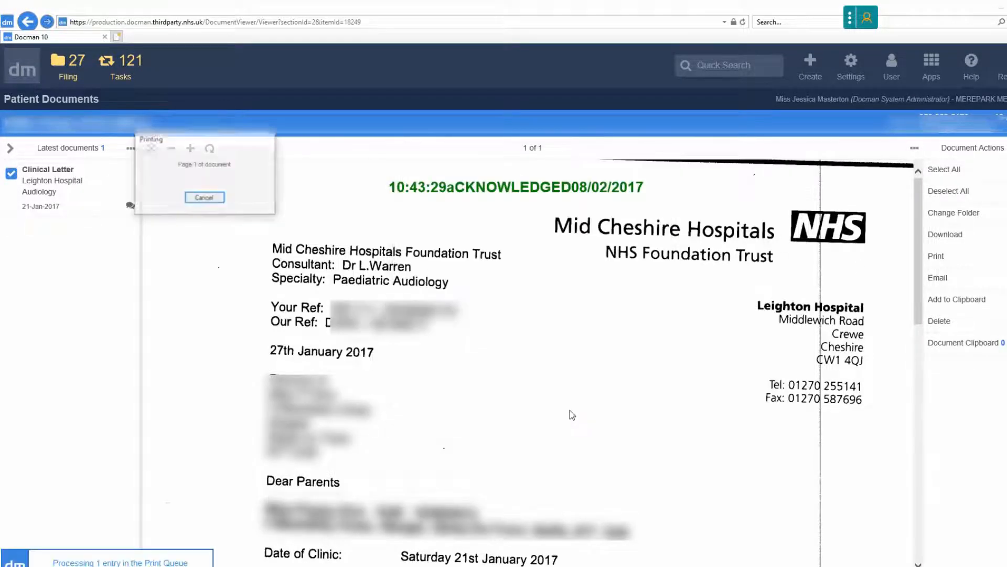
{"action": "left_click", "coordinate": [204, 197]}
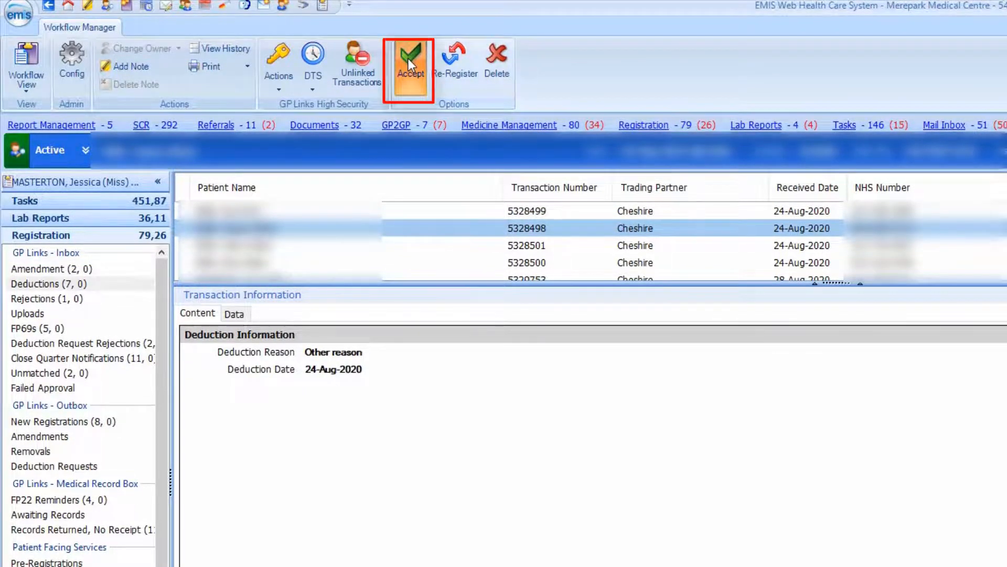
Accept the patient's deduction transaction in the GP Links Inbox Deductions list.
{"action": "left_click", "coordinate": [410, 61]}
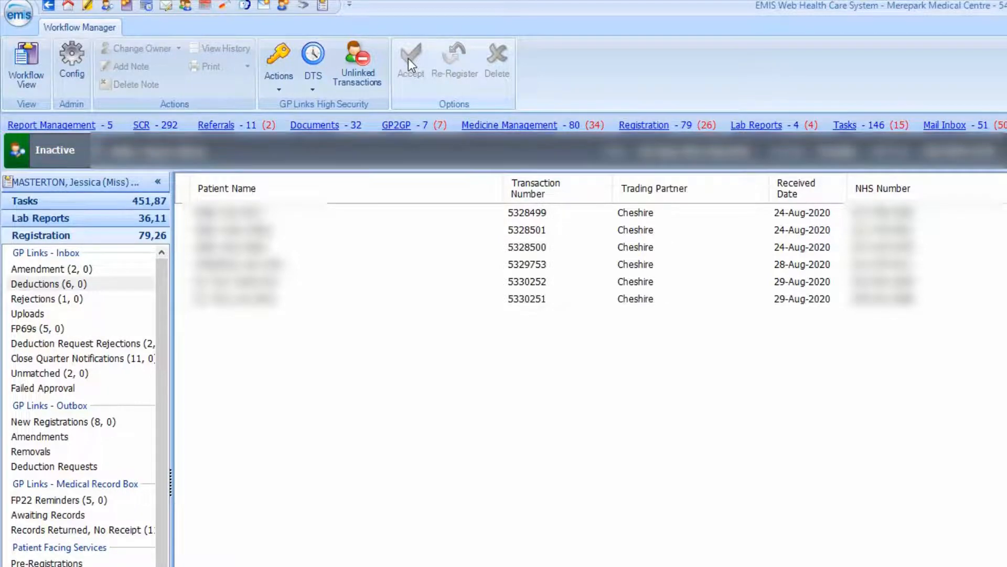
{"action": "mouse_move", "coordinate": [74, 514]}
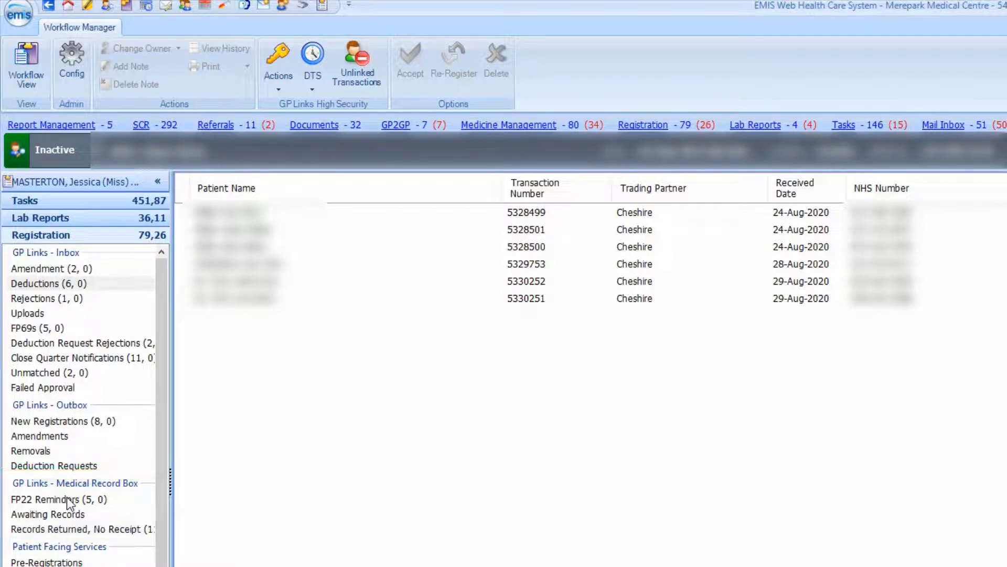
Mark the patient's records as sent from the FP22 Reminders list.
{"action": "left_click", "coordinate": [58, 499]}
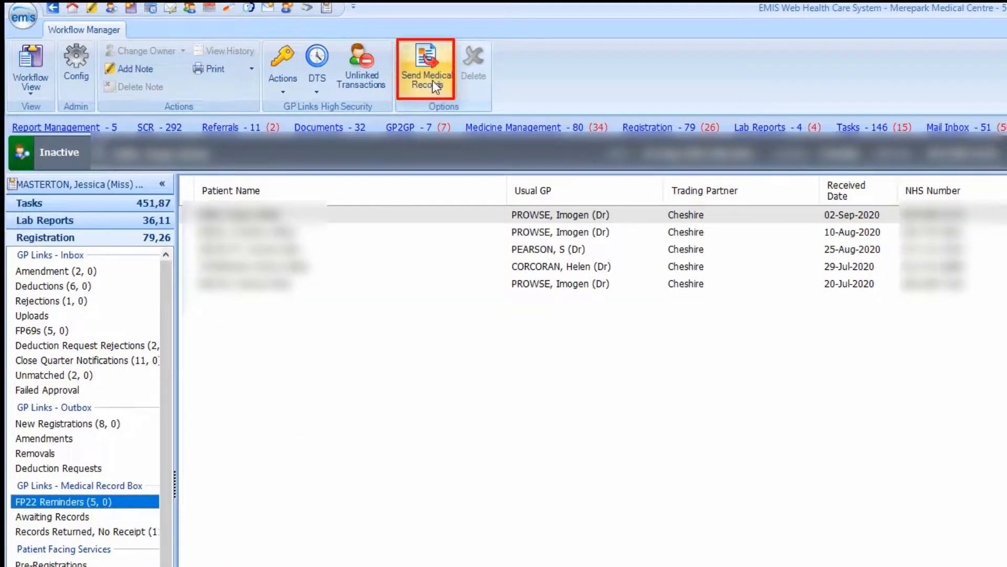
{"action": "left_click", "coordinate": [426, 68]}
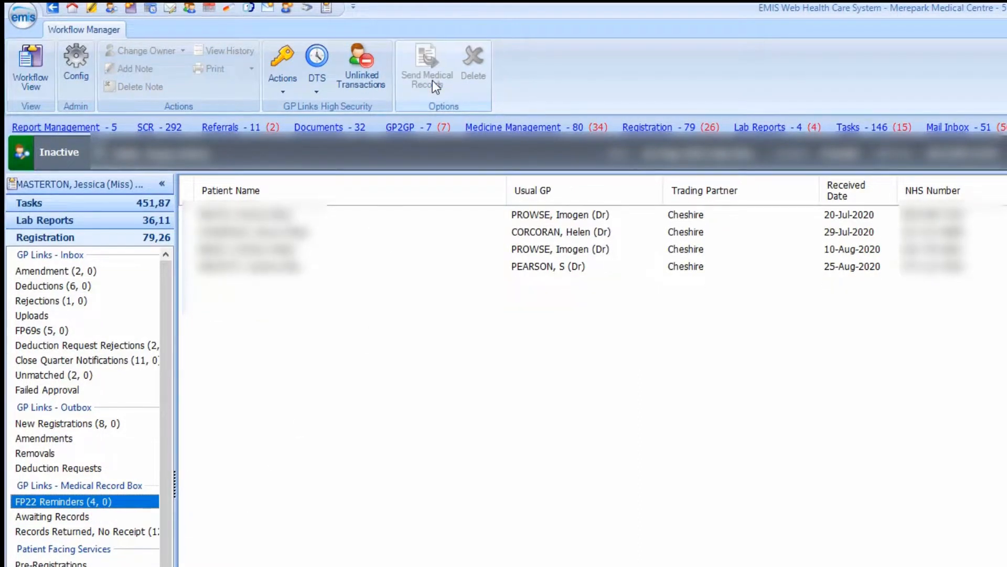